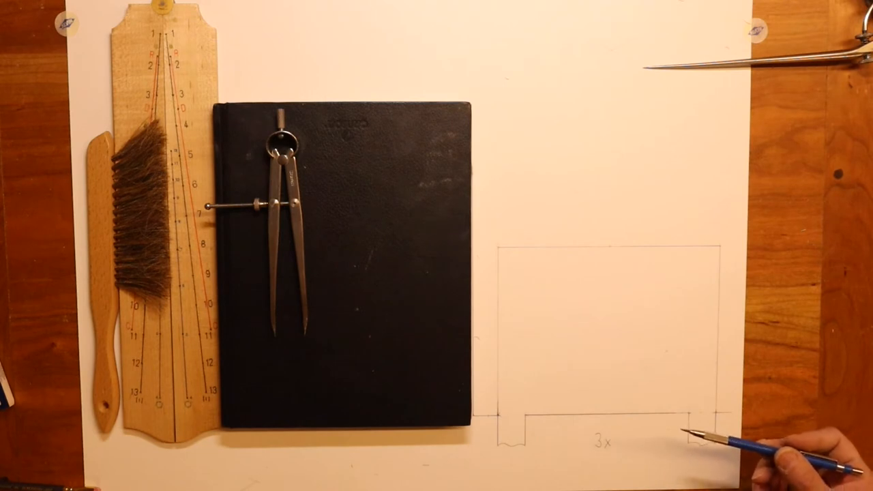
mouse_move(737, 444)
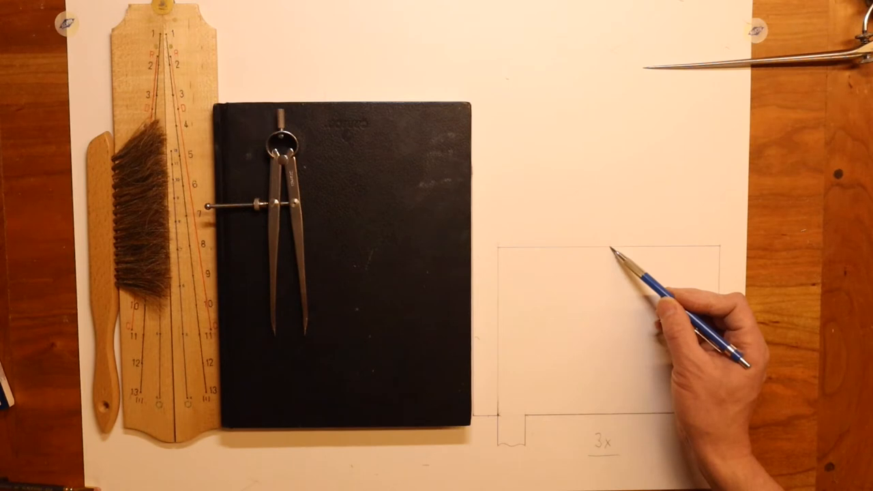
left_click_drag(628, 273, 709, 410)
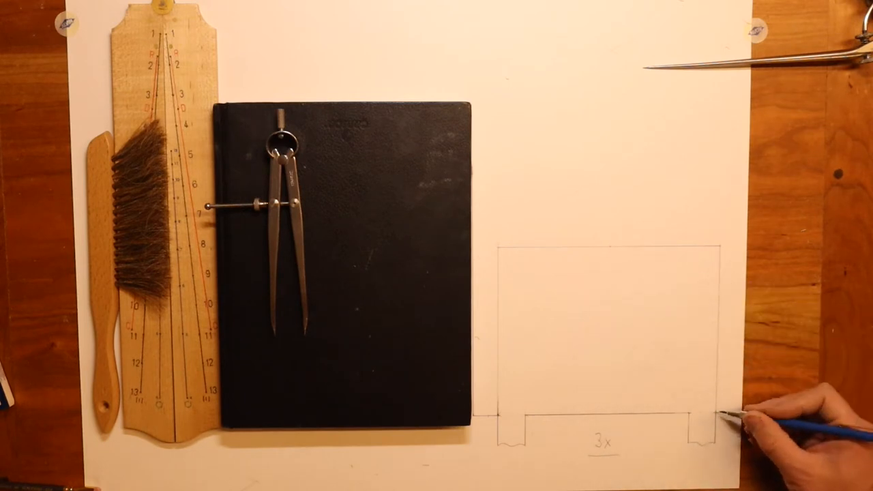